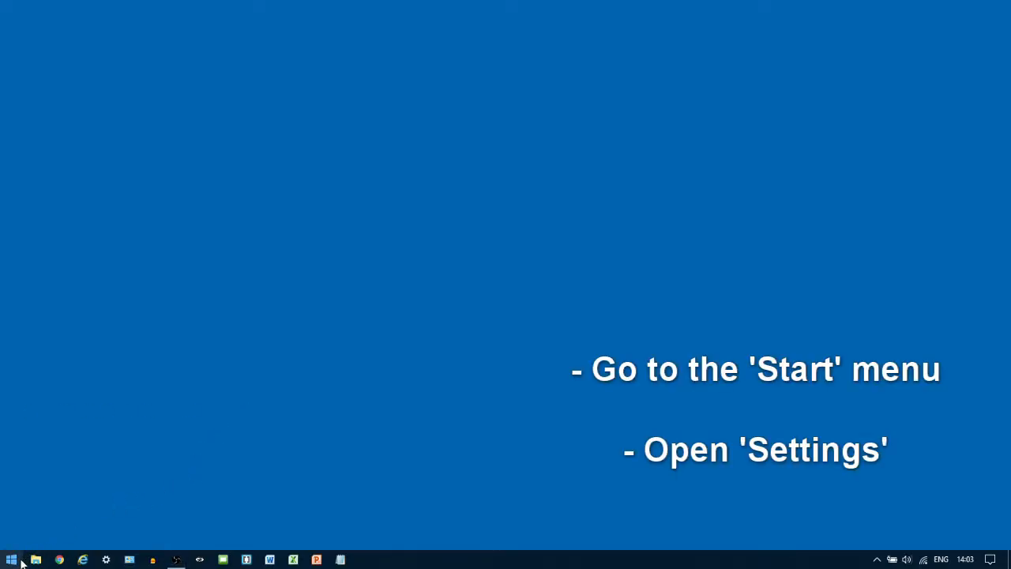
# Launch Windows Settings from the Start menu's gear icon.
pyautogui.click(11, 560)
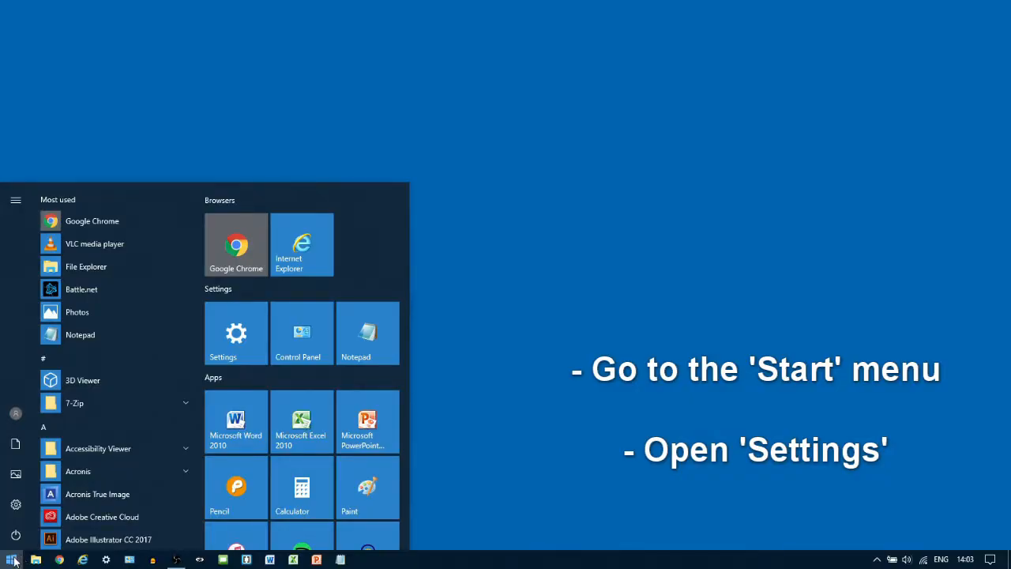
pyautogui.moveTo(16, 504)
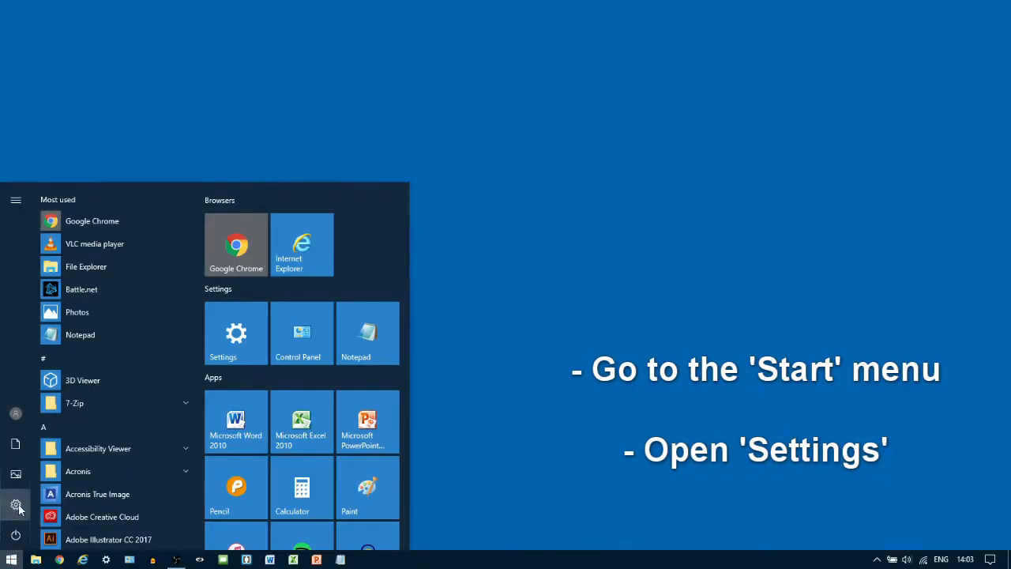
pyautogui.click(237, 331)
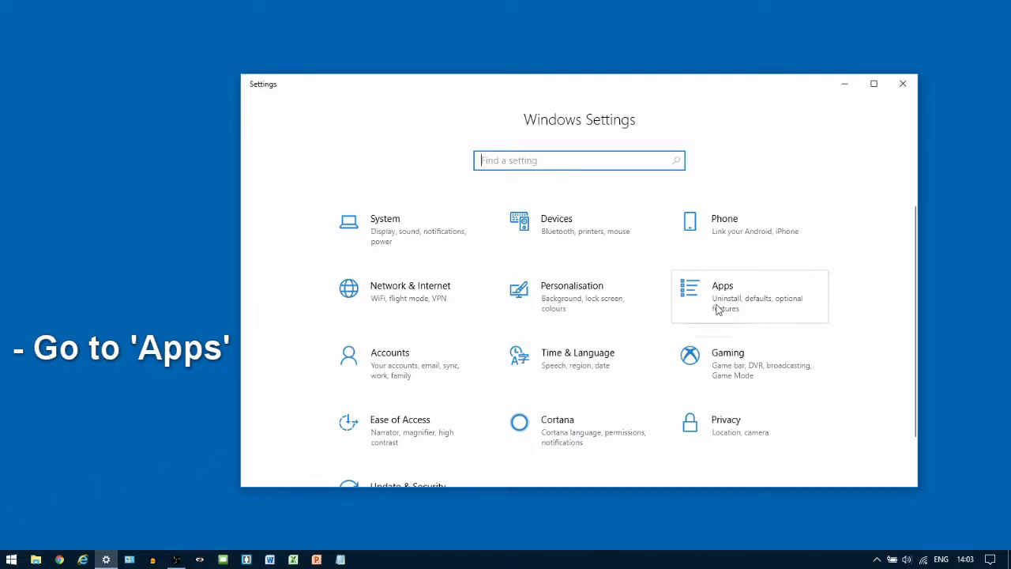
# Navigate to Apps and then the Default apps page.
pyautogui.click(722, 297)
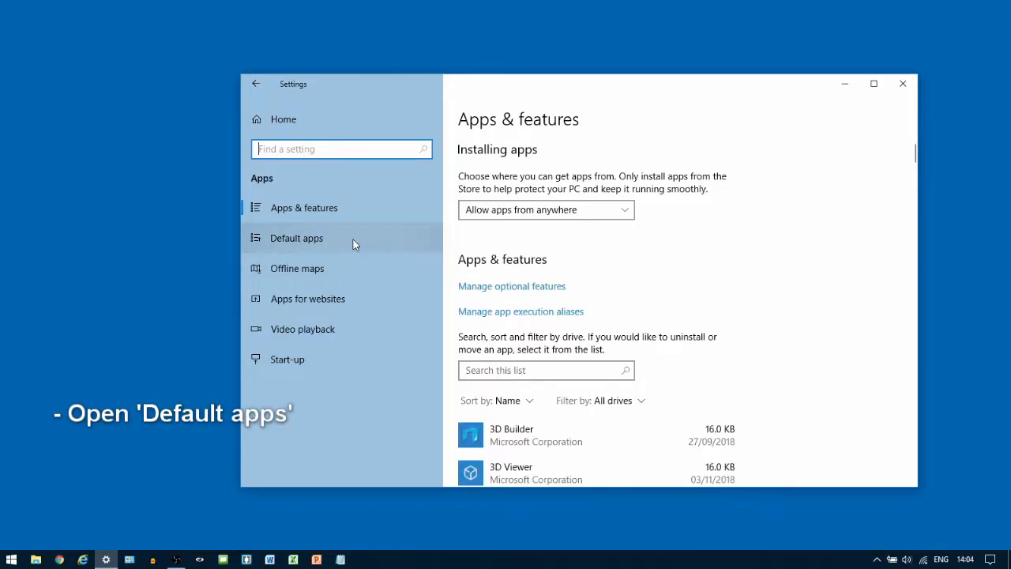
pyautogui.click(297, 237)
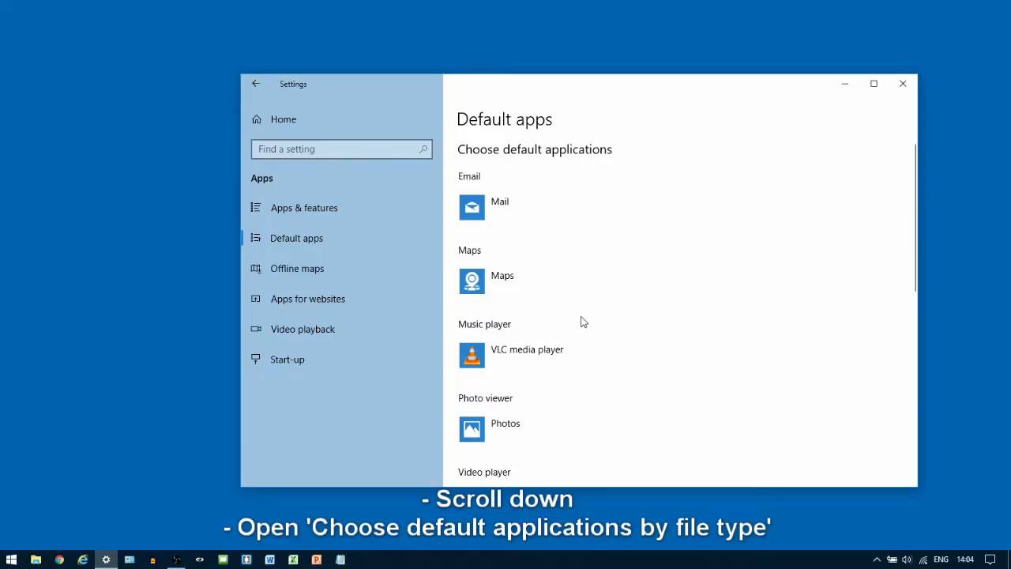
# Go to 'Choose default applications by file type' from the Default apps page.
pyautogui.scroll(-3)
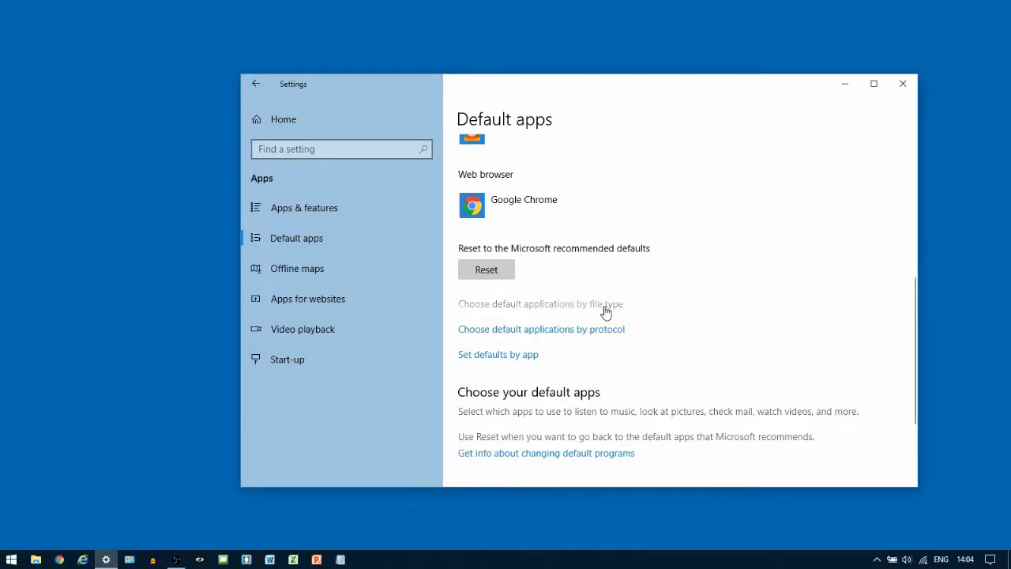
pyautogui.click(541, 303)
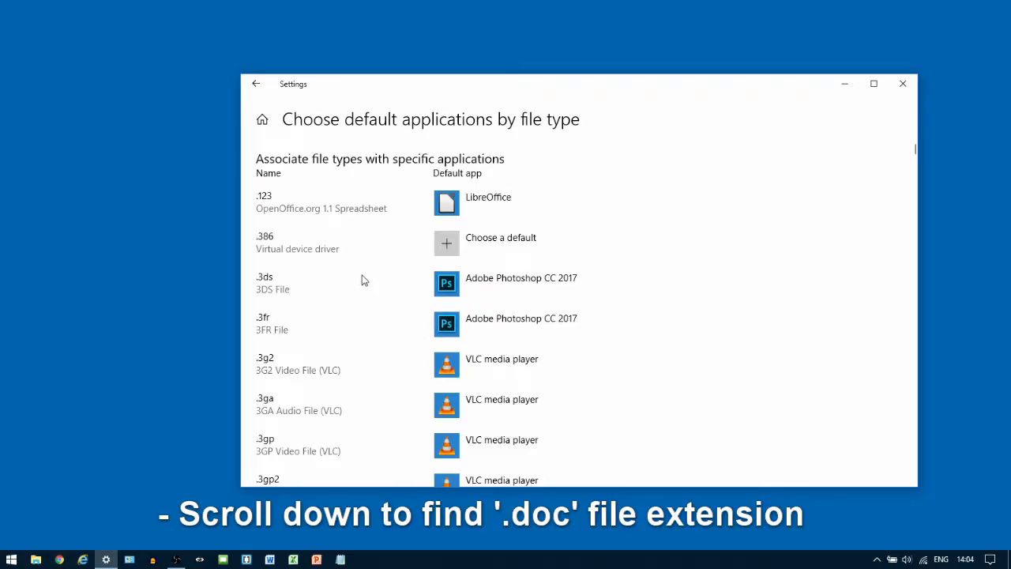
# Scroll the file-type list down to the .doc extension, currently set to Microsoft Word.
pyautogui.scroll(-3)
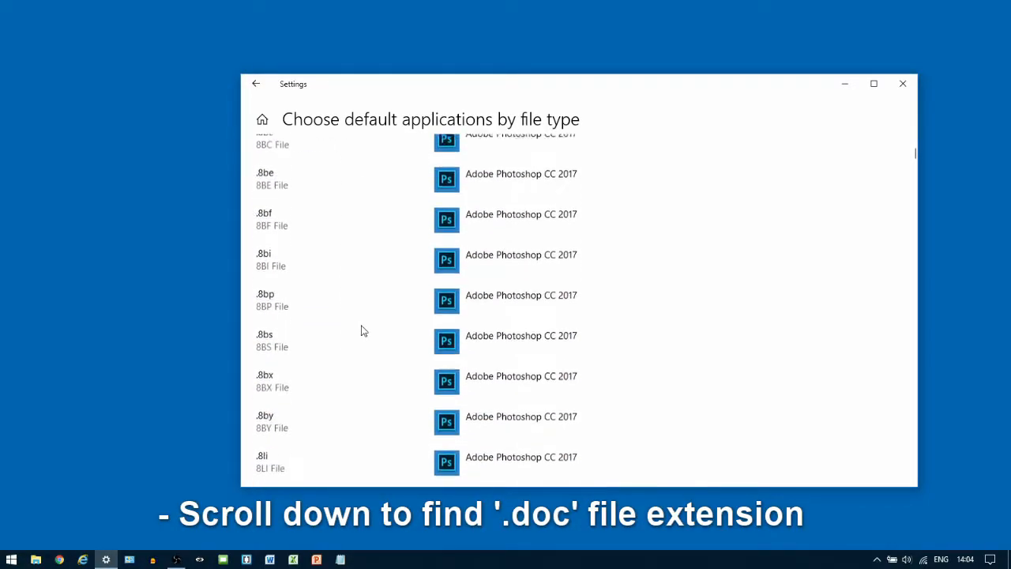
pyautogui.scroll(-3)
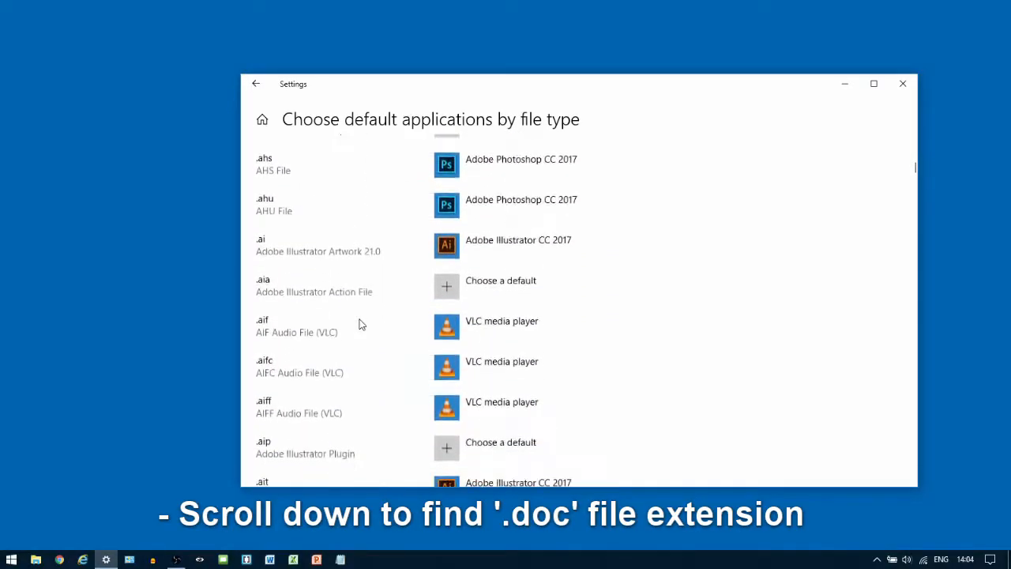
pyautogui.scroll(-3)
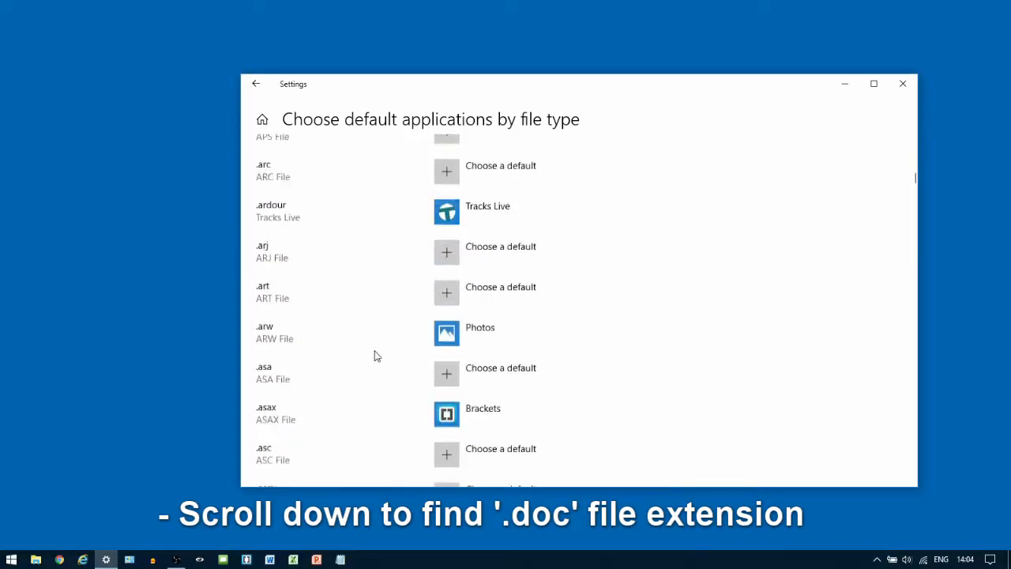
pyautogui.scroll(-3)
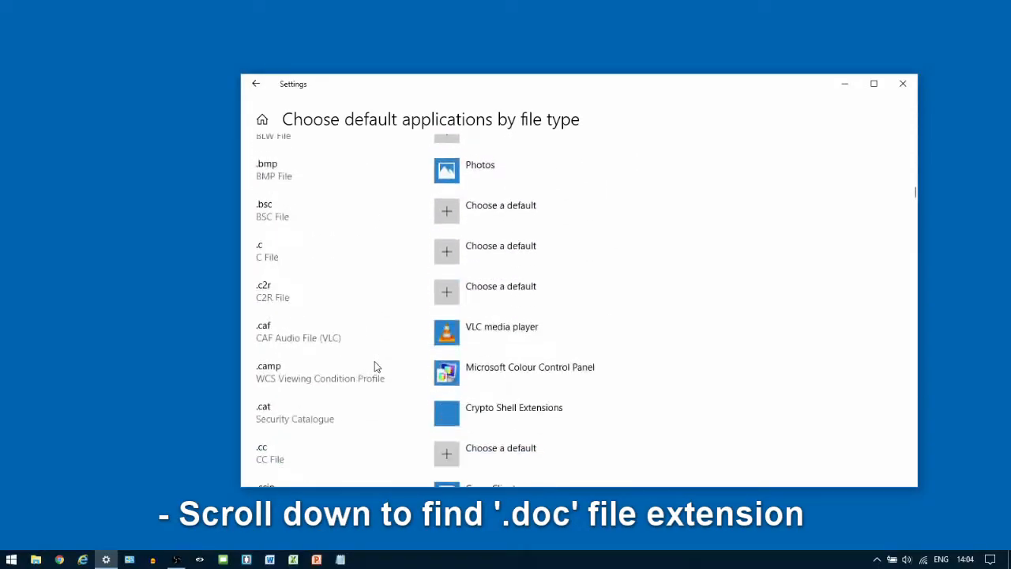
pyautogui.scroll(-3)
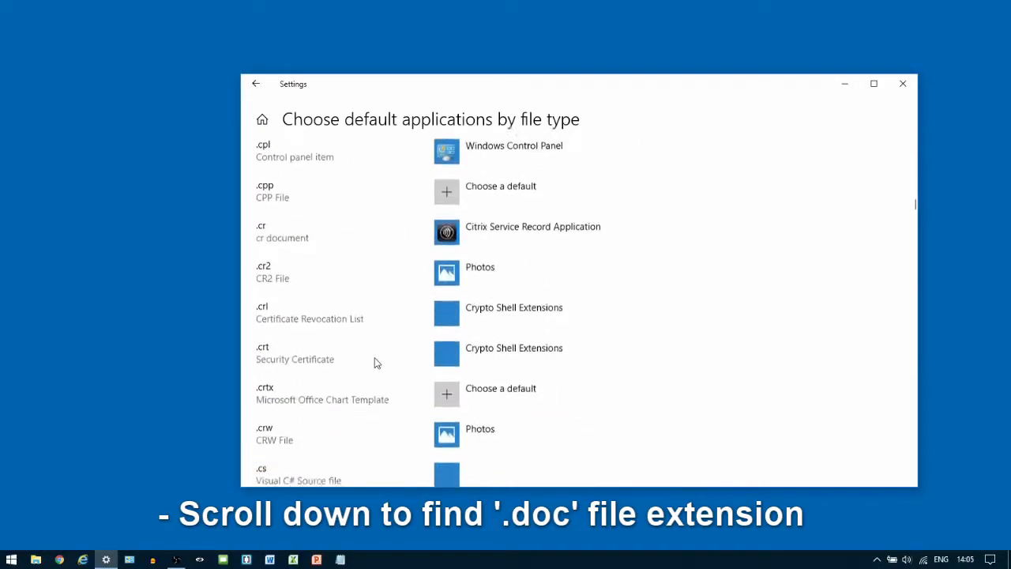
pyautogui.scroll(-3)
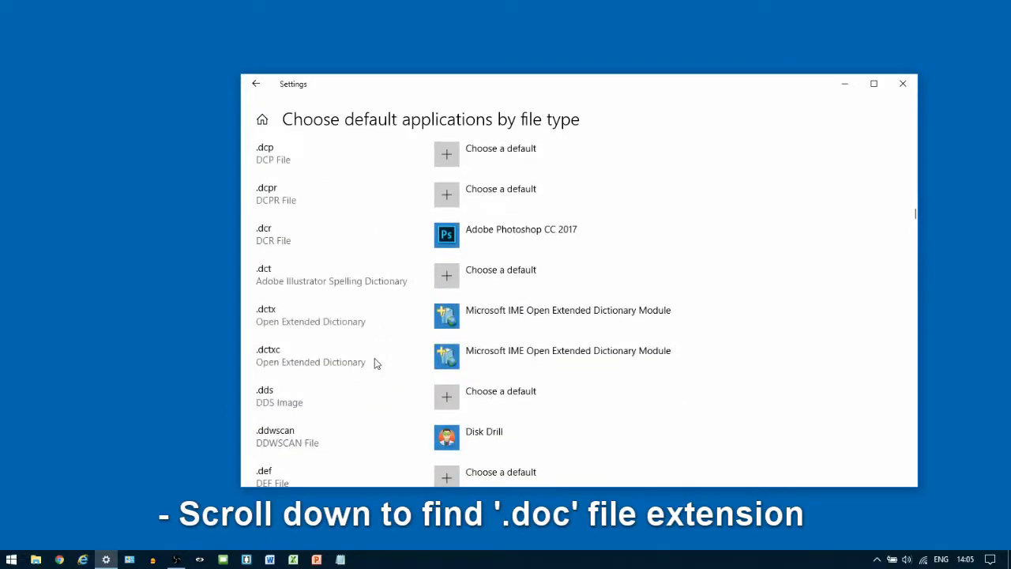
pyautogui.scroll(-3)
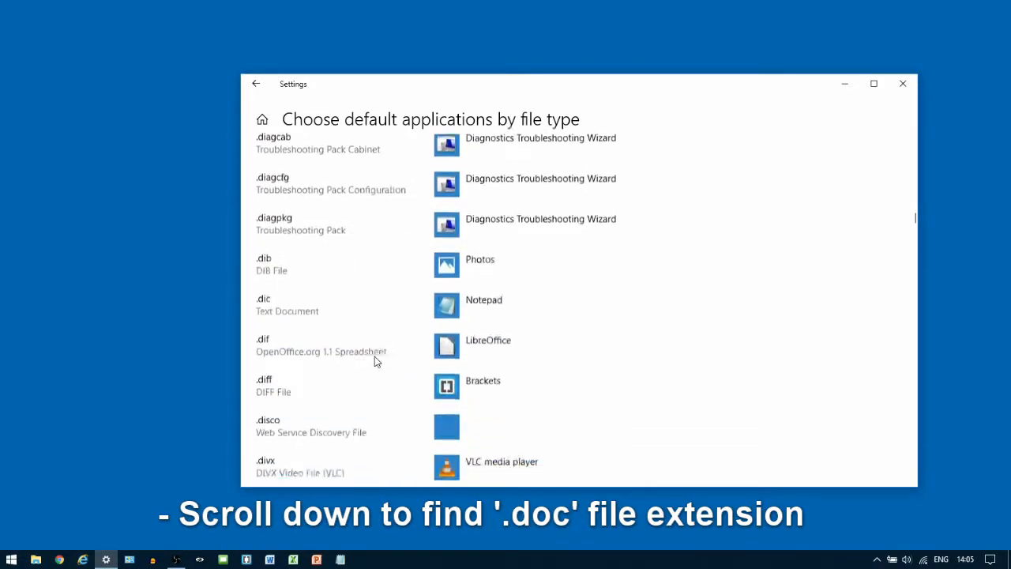
pyautogui.scroll(-3)
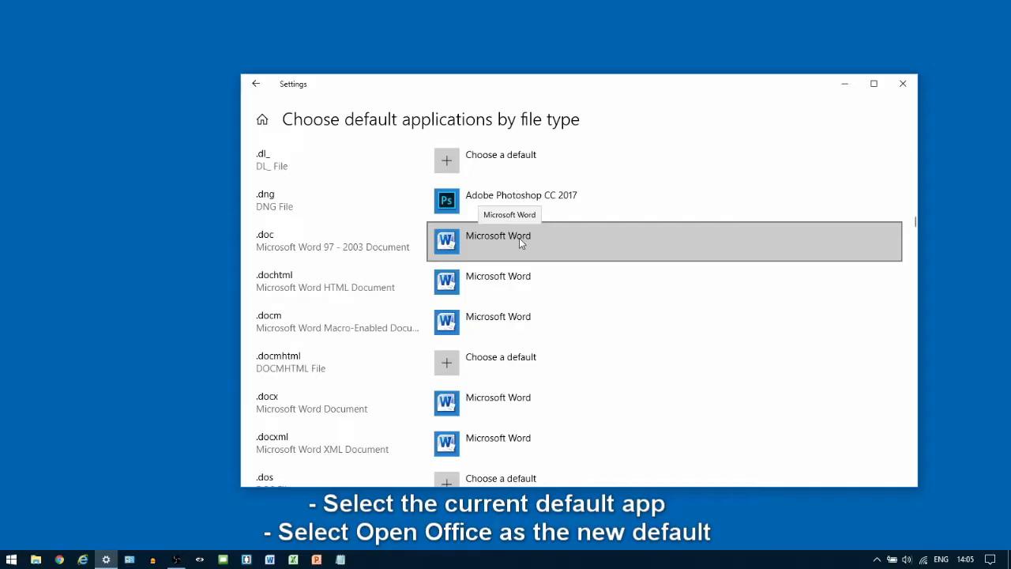
pyautogui.moveTo(583, 338)
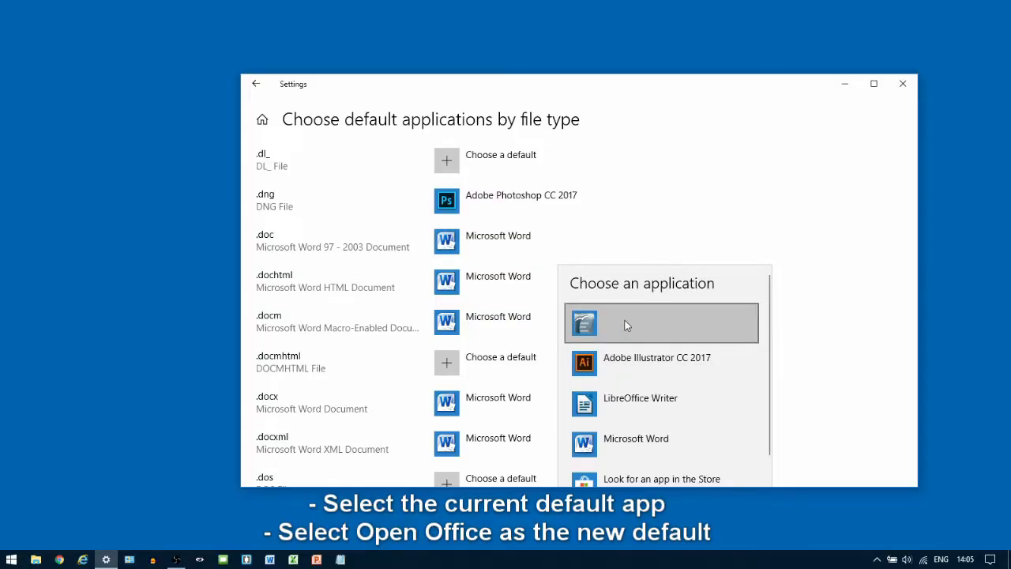
pyautogui.moveTo(572, 332)
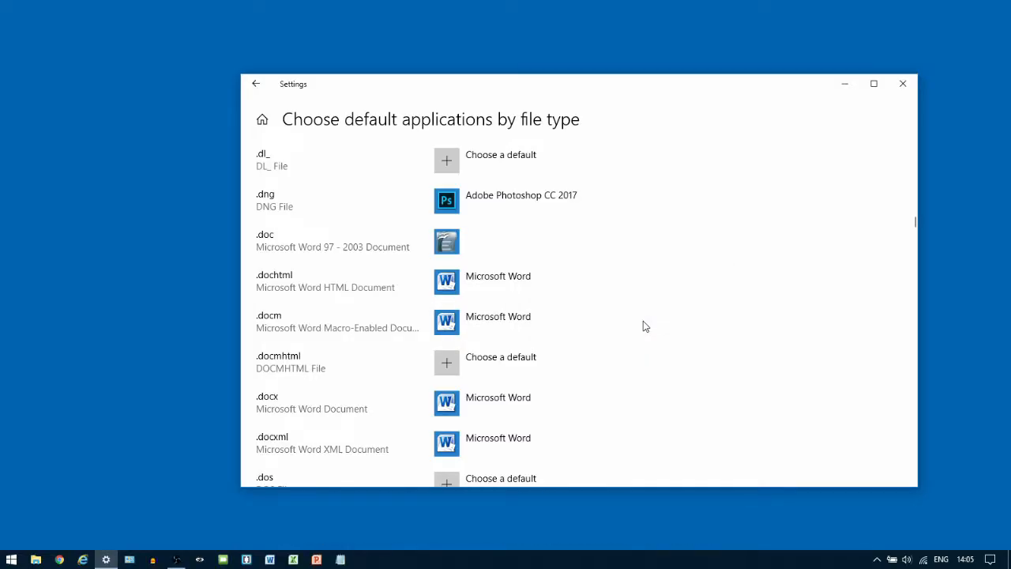
pyautogui.moveTo(496, 349)
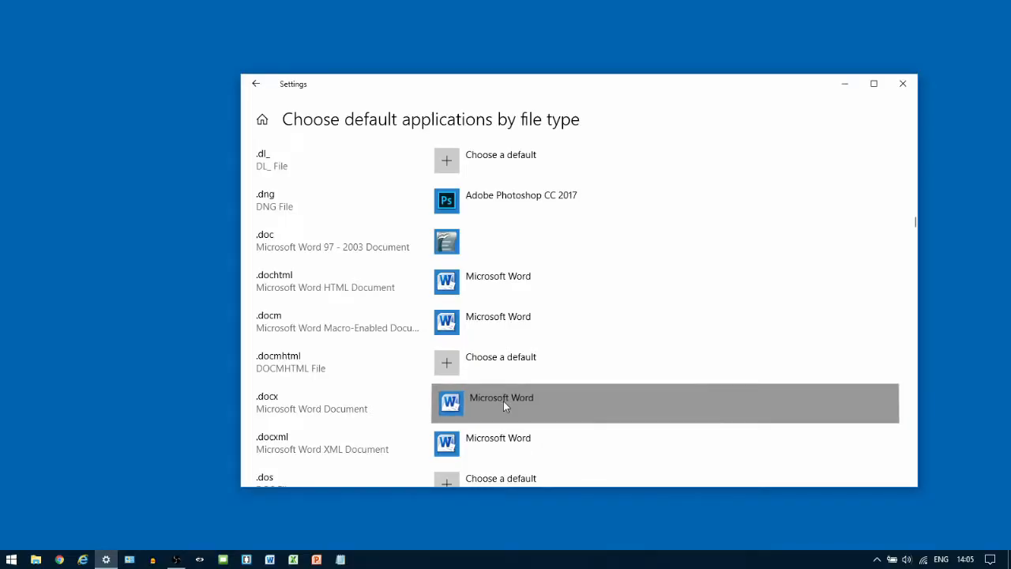
# Switch the .docx default from Microsoft Word to OpenOffice Writer.
pyautogui.click(502, 403)
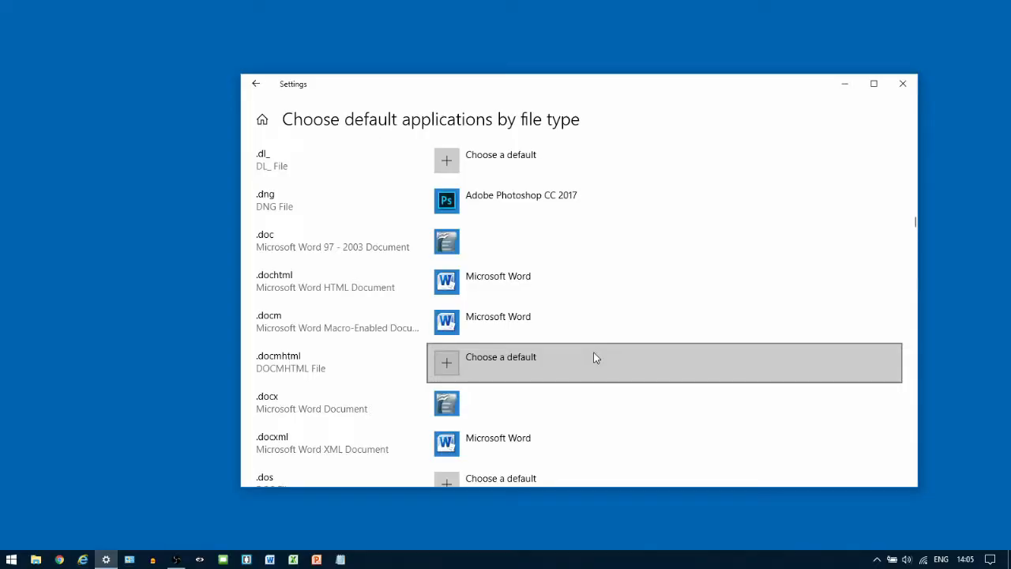
# Scroll the file-type list down to the .ppt extension.
pyautogui.scroll(-3)
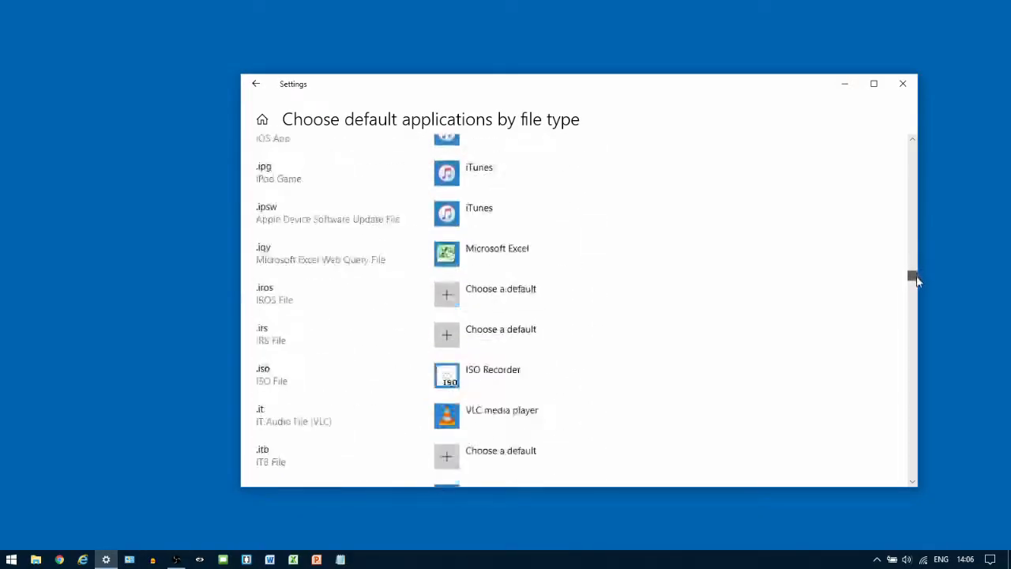
pyautogui.moveTo(913, 277); pyautogui.dragTo(913, 320)
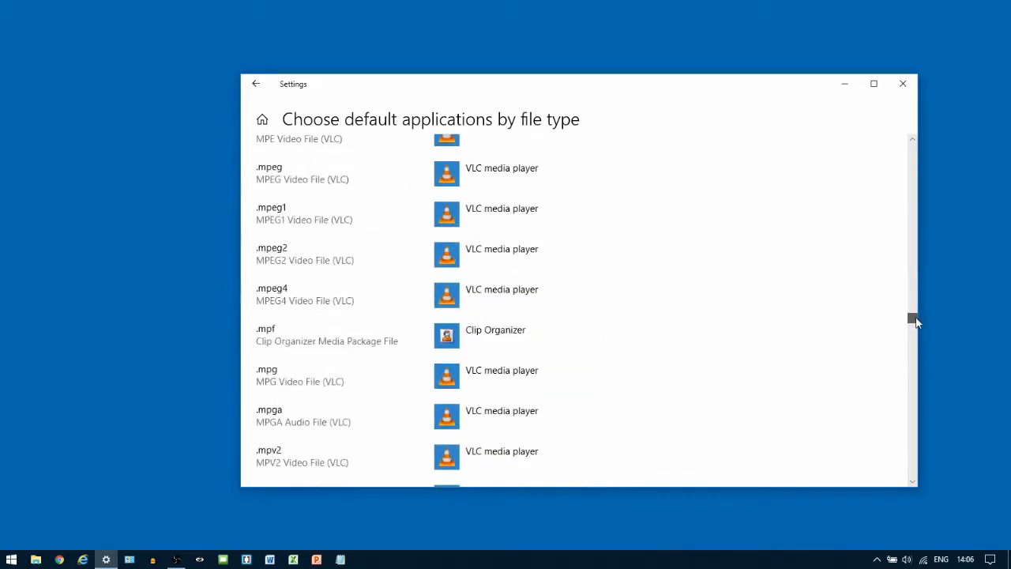
pyautogui.scroll(-3)
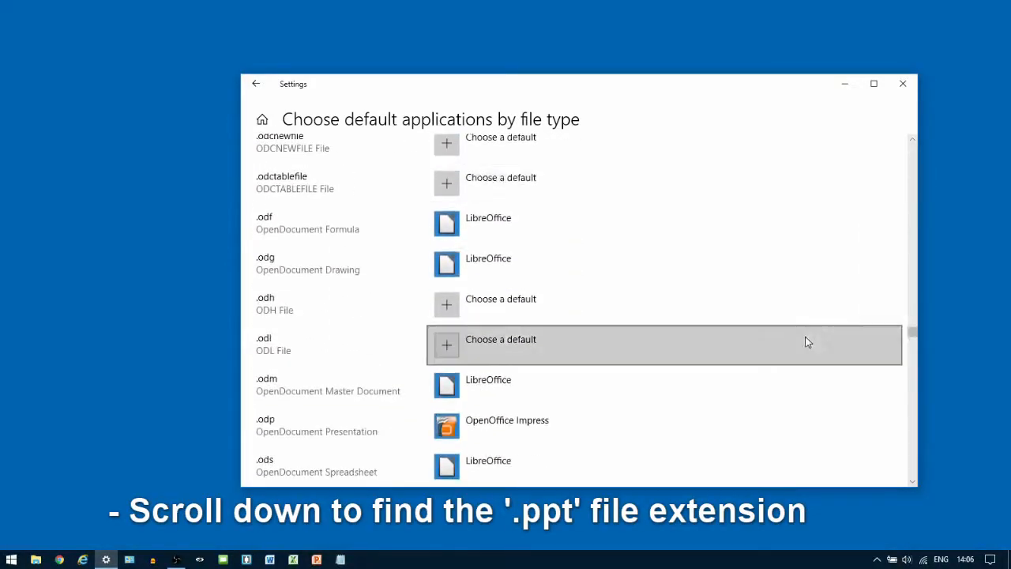
pyautogui.scroll(-3)
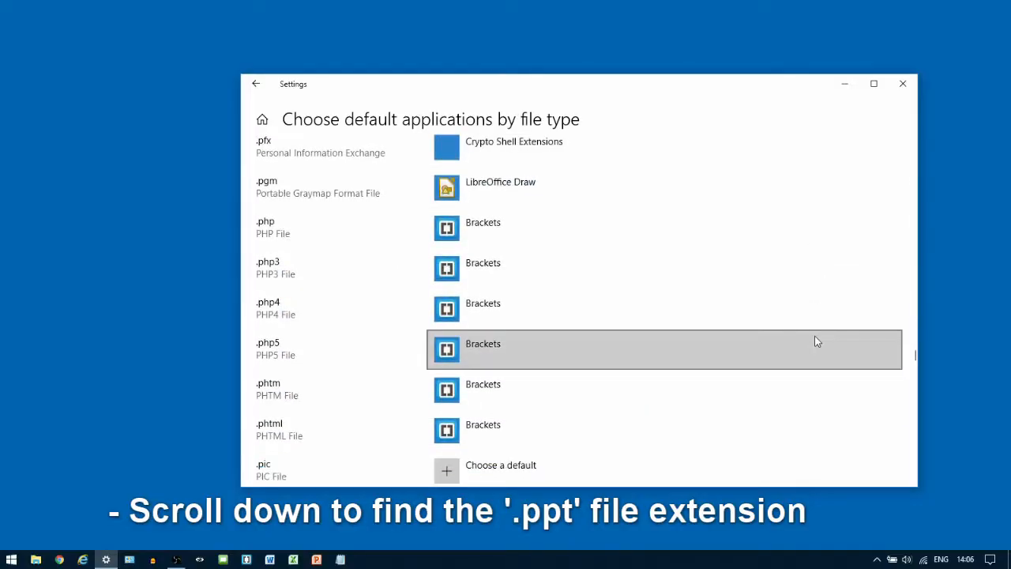
pyautogui.scroll(-3)
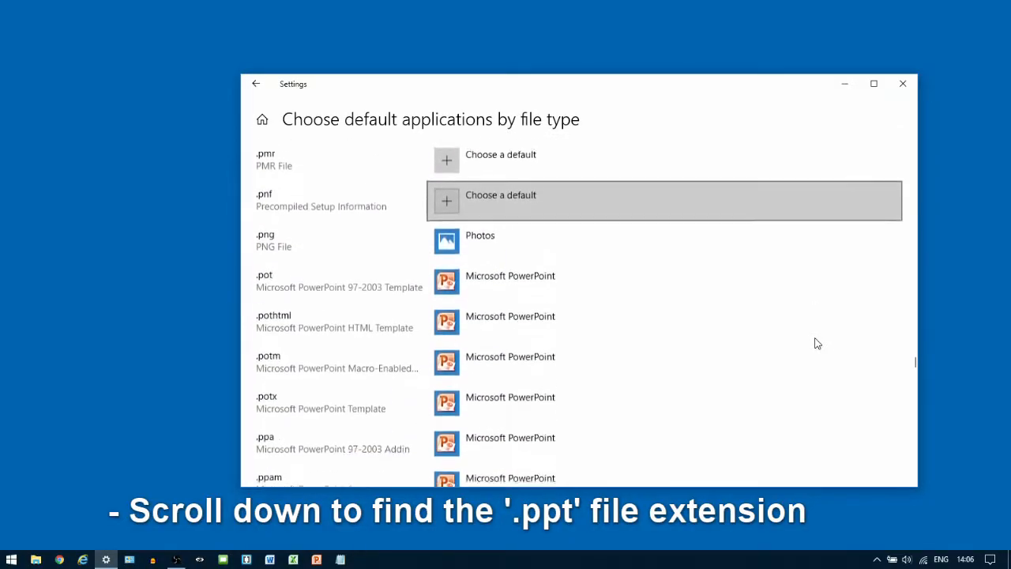
pyautogui.scroll(-3)
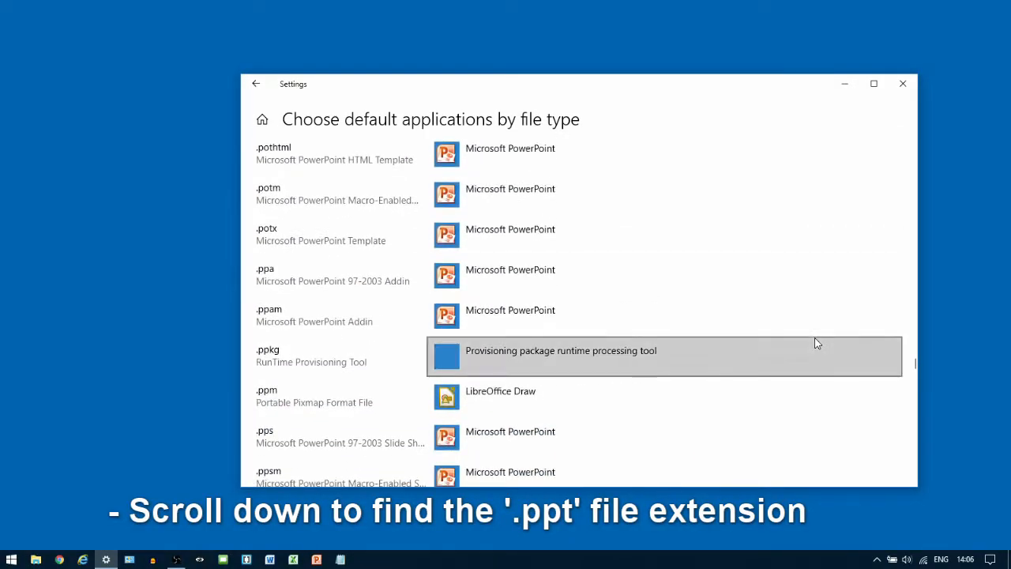
pyautogui.scroll(-3)
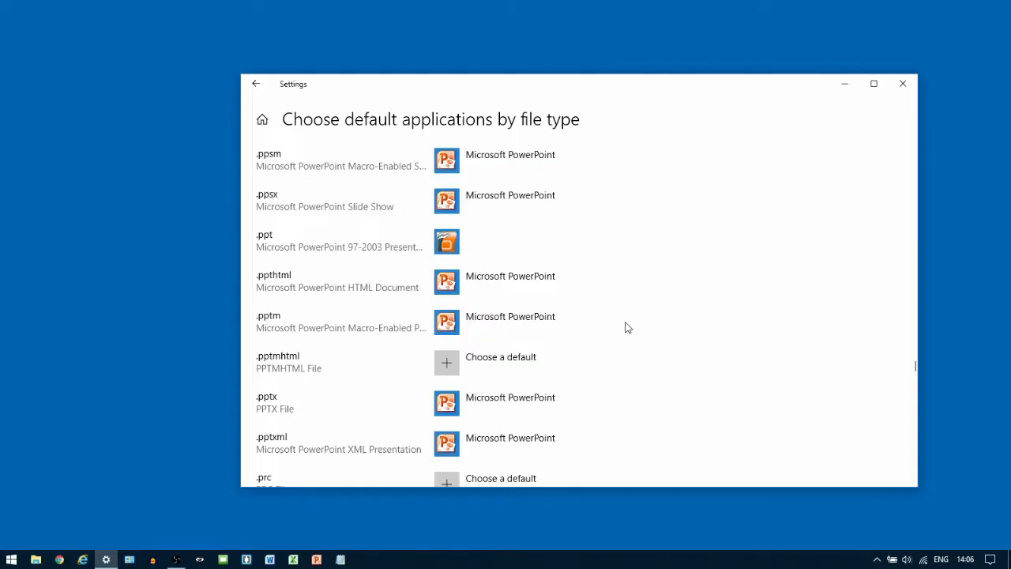
pyautogui.moveTo(478, 257)
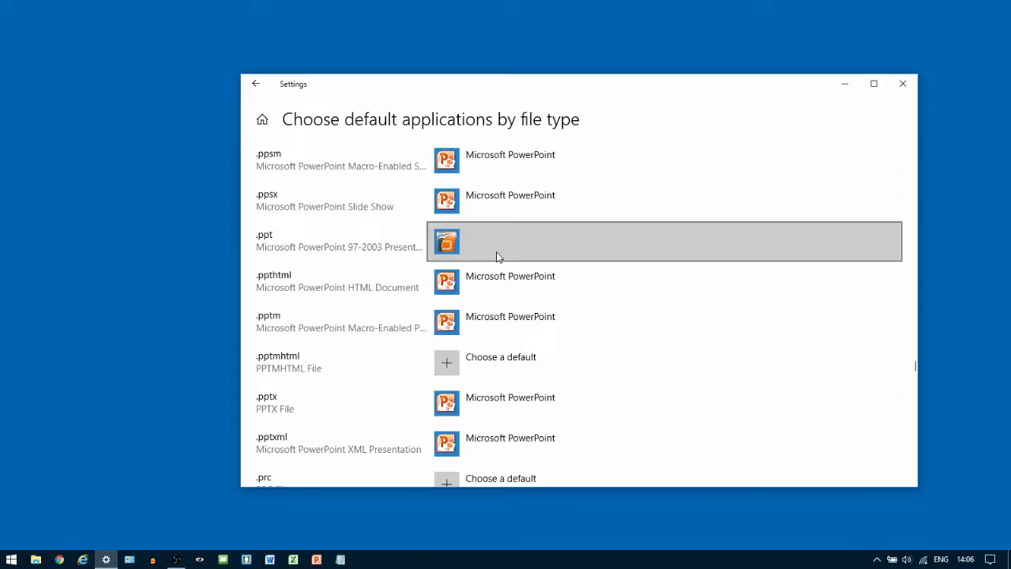
pyautogui.moveTo(537, 250)
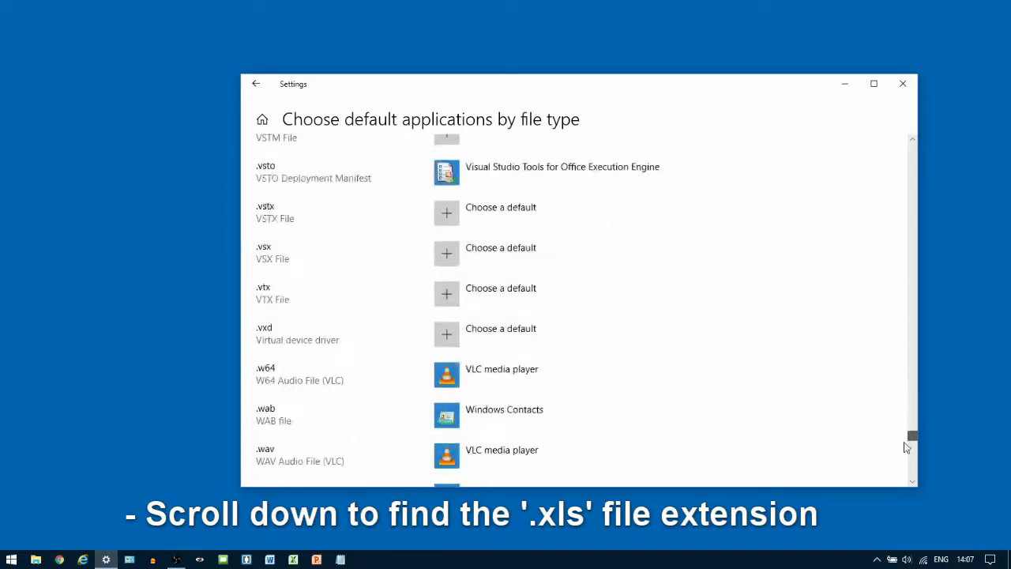
# Scroll down to the .xls extension, still set to Microsoft Excel.
pyautogui.scroll(-3)
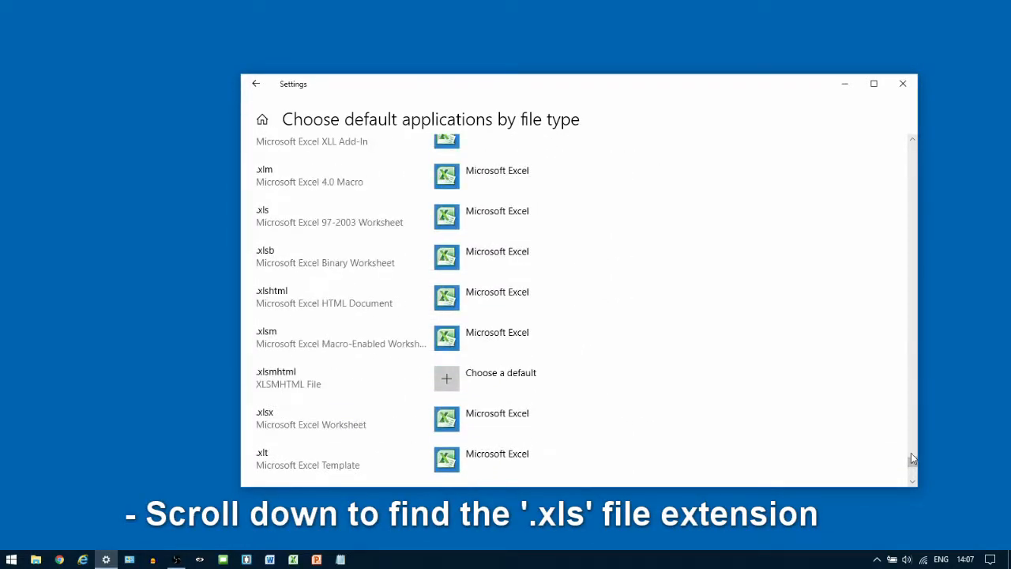
pyautogui.moveTo(496, 211)
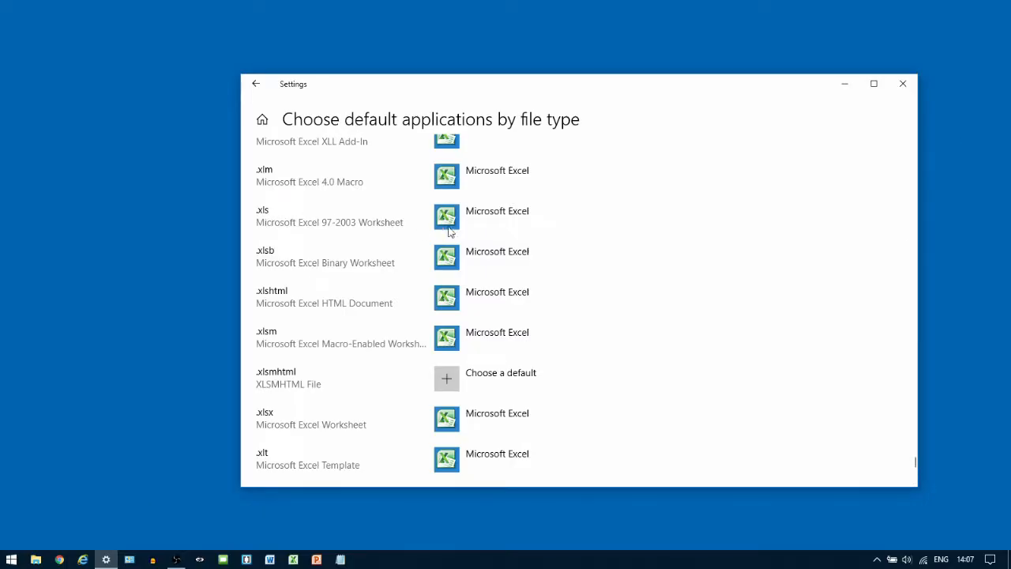
# Switch the .xls default from Microsoft Excel to OpenOffice Calc.
pyautogui.click(496, 217)
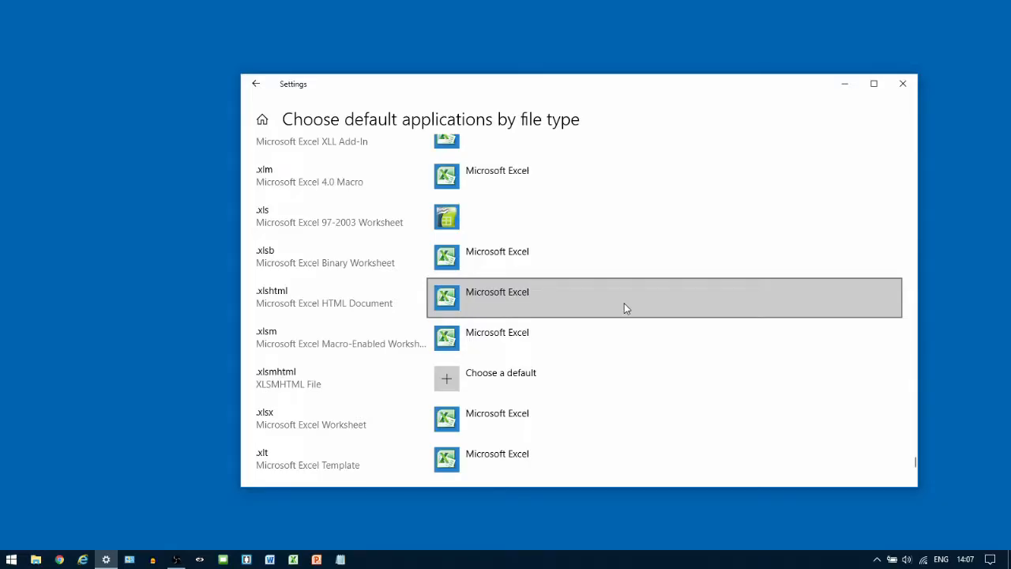
pyautogui.moveTo(512, 419)
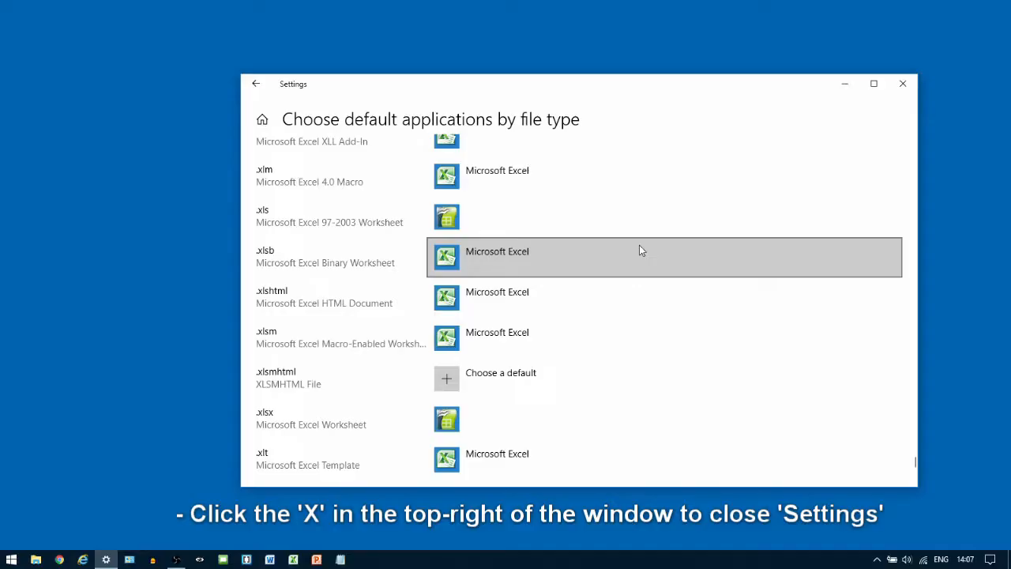
pyautogui.moveTo(904, 83)
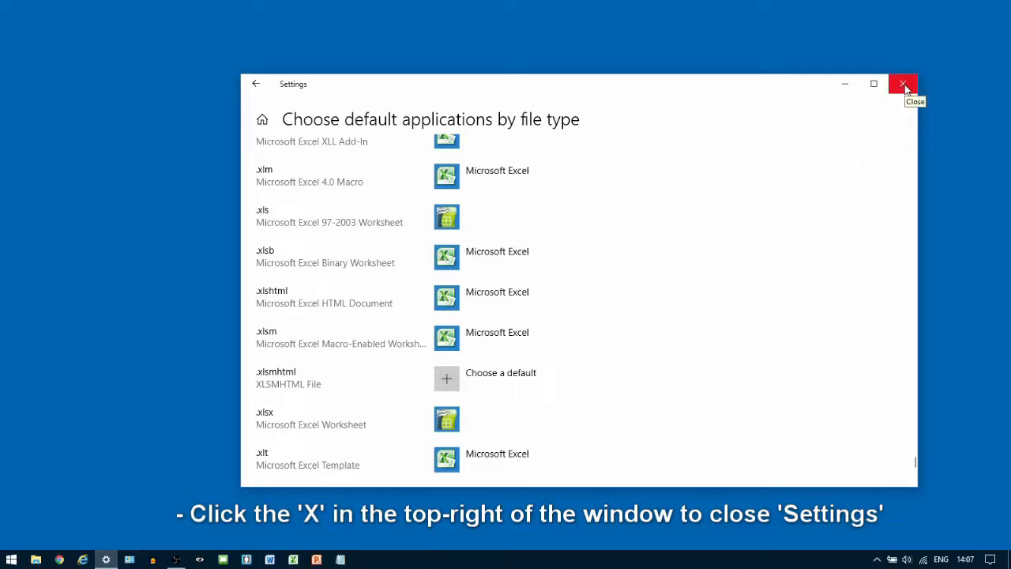
# Close the Settings window, leaving the desktop.
pyautogui.click(904, 83)
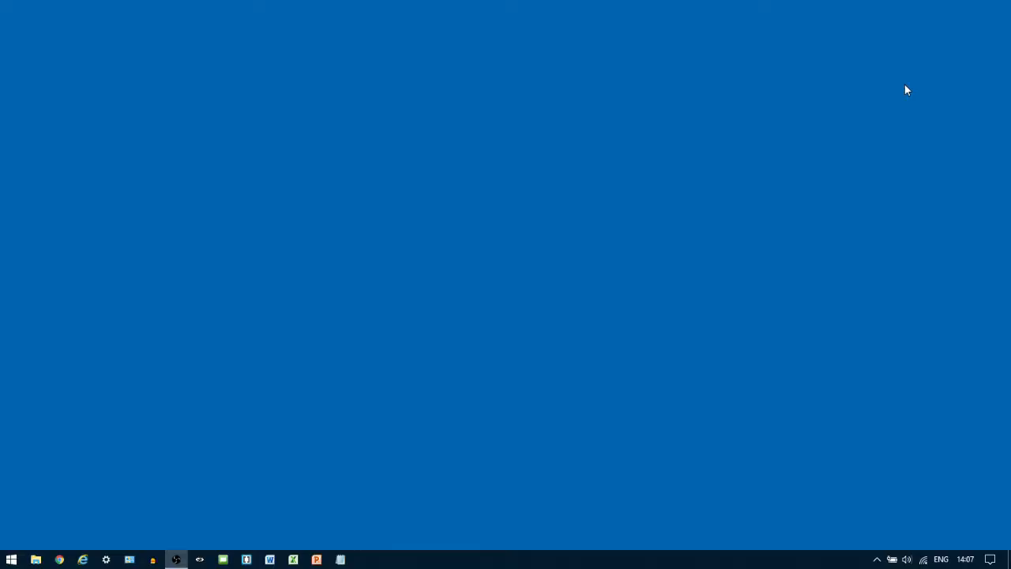
pyautogui.moveTo(809, 143)
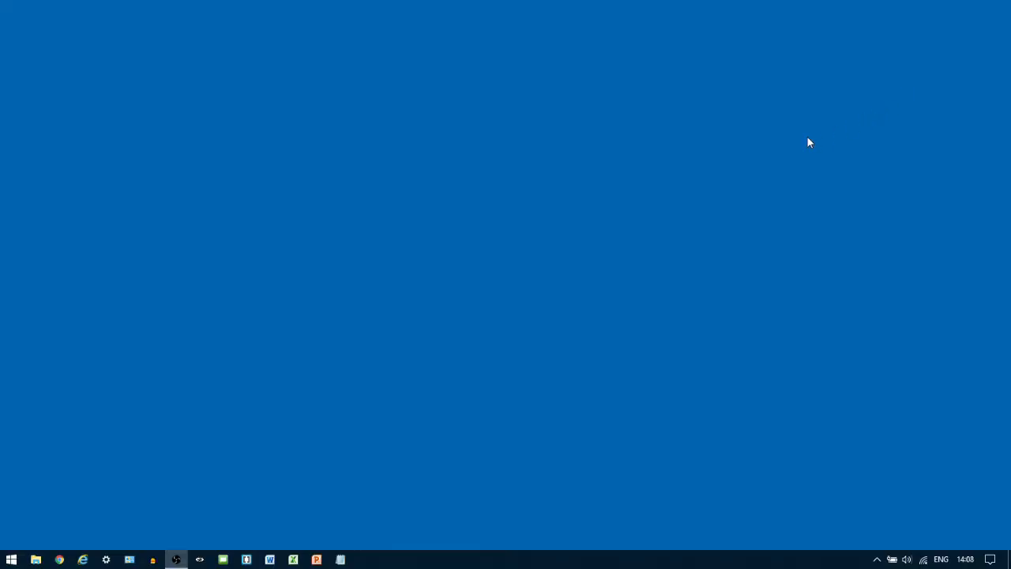